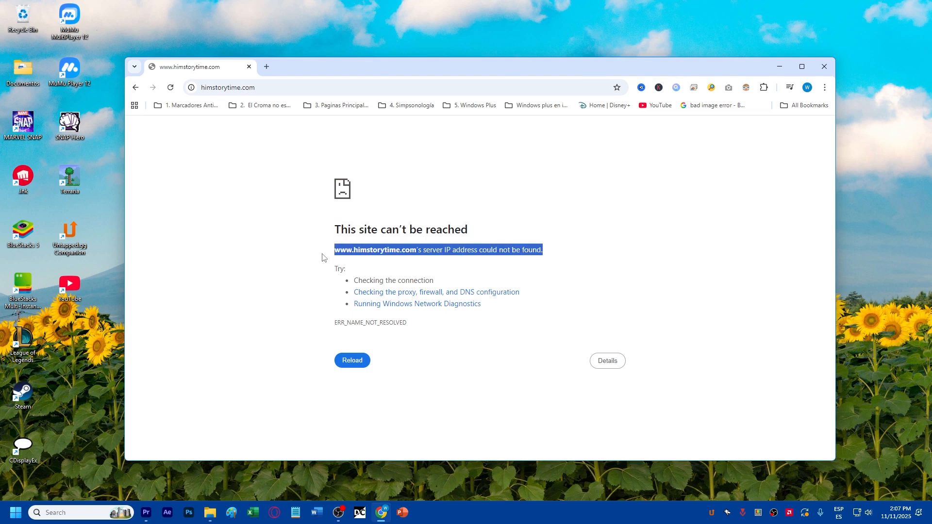
pyautogui.moveTo(609, 248)
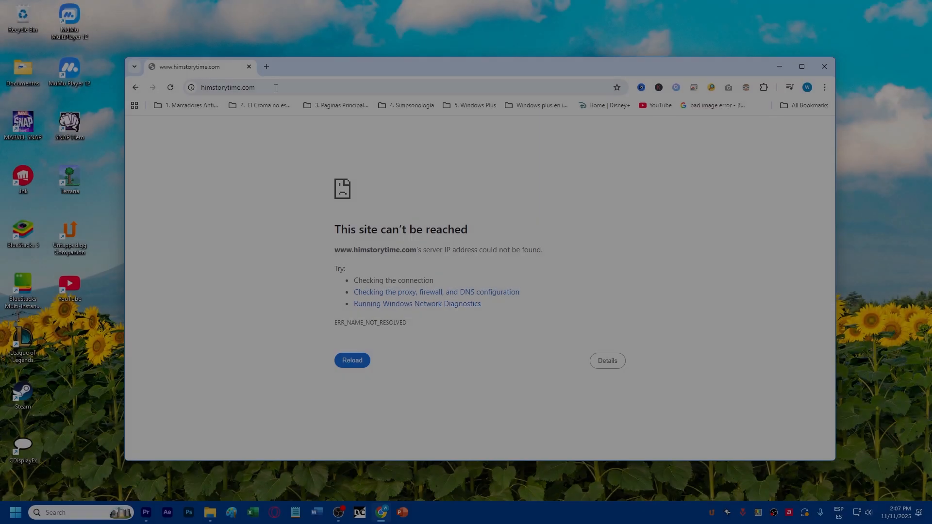
# - Search Google for 'Down For Everyone Or Just Me' in a new tab
pyautogui.click(266, 66)
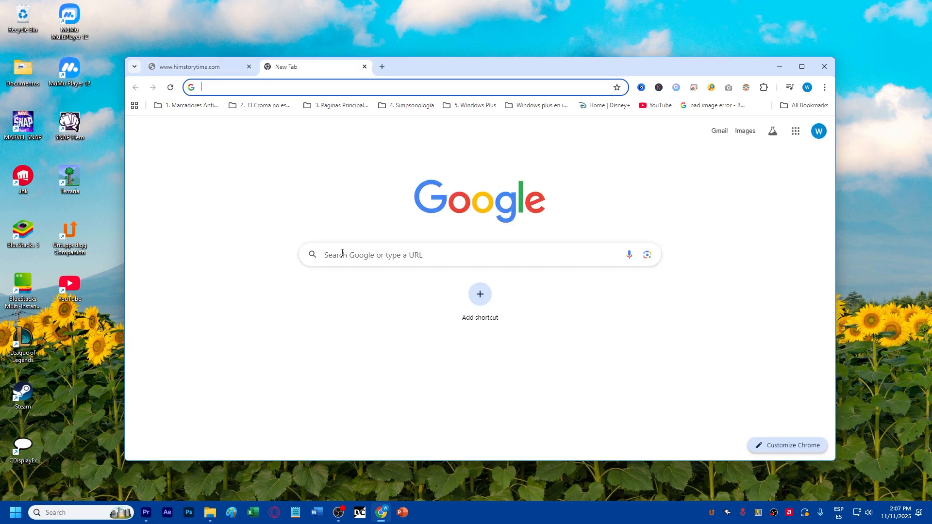
pyautogui.write('DOWN+FOR+EVERYONE+OR+JUST+ME&gs_lcrp=EgZjaH...')
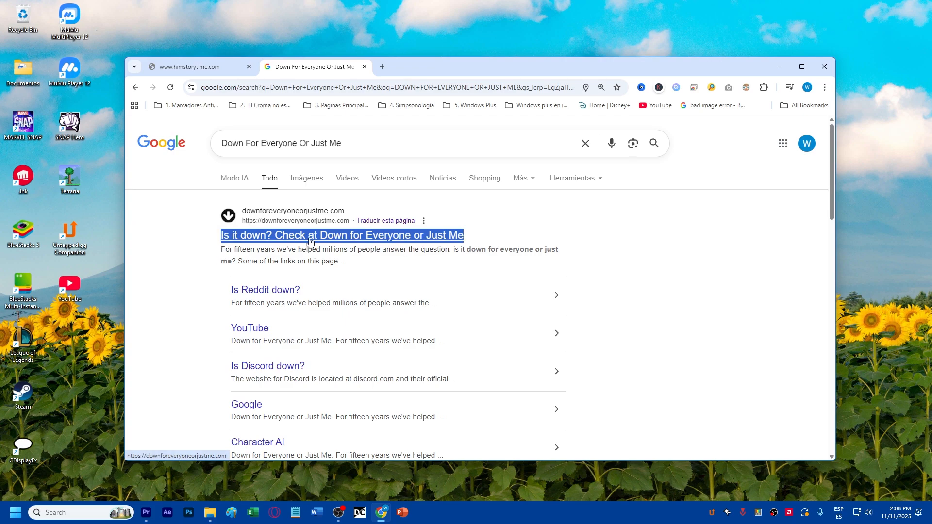
pyautogui.click(342, 234)
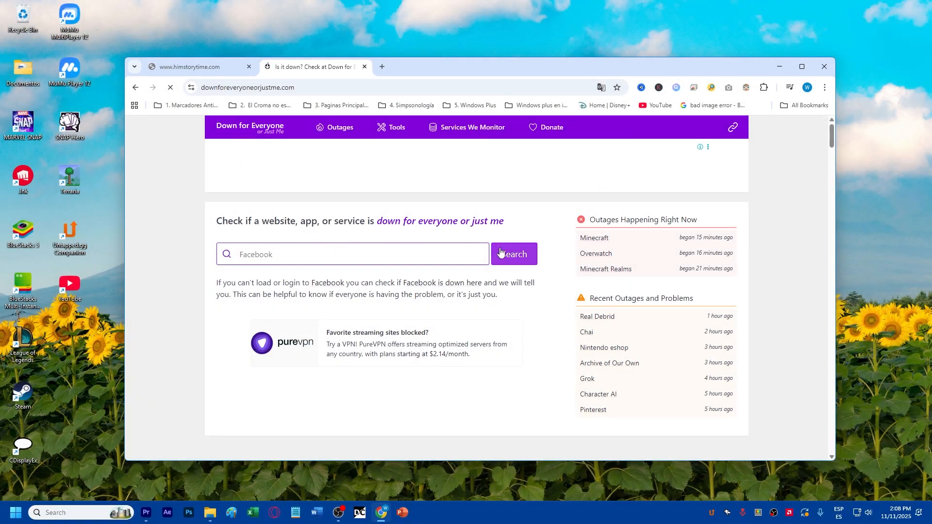
pyautogui.click(350, 253)
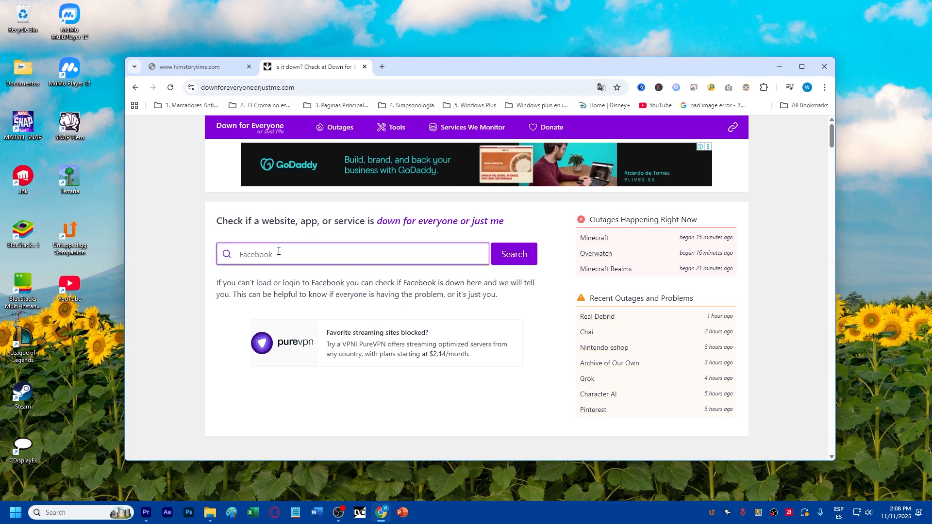
pyautogui.write('www')
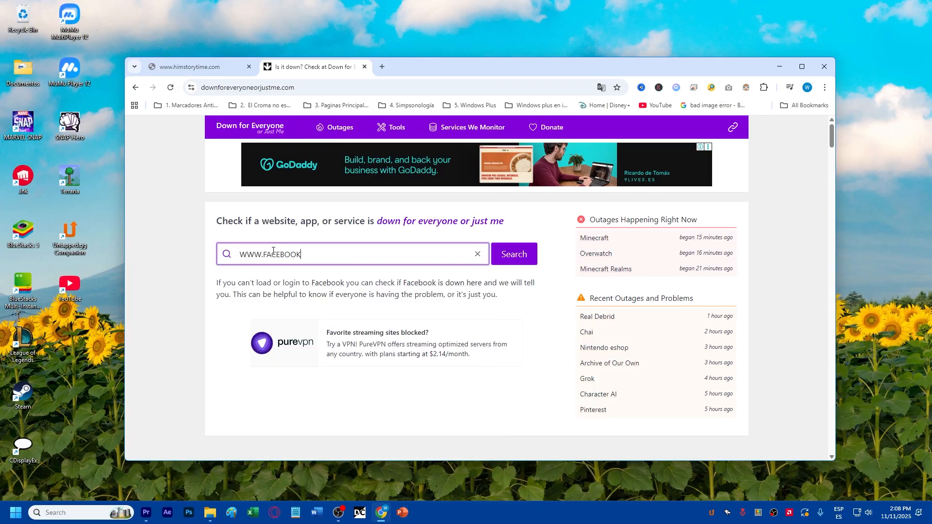
pyautogui.write('.COM')
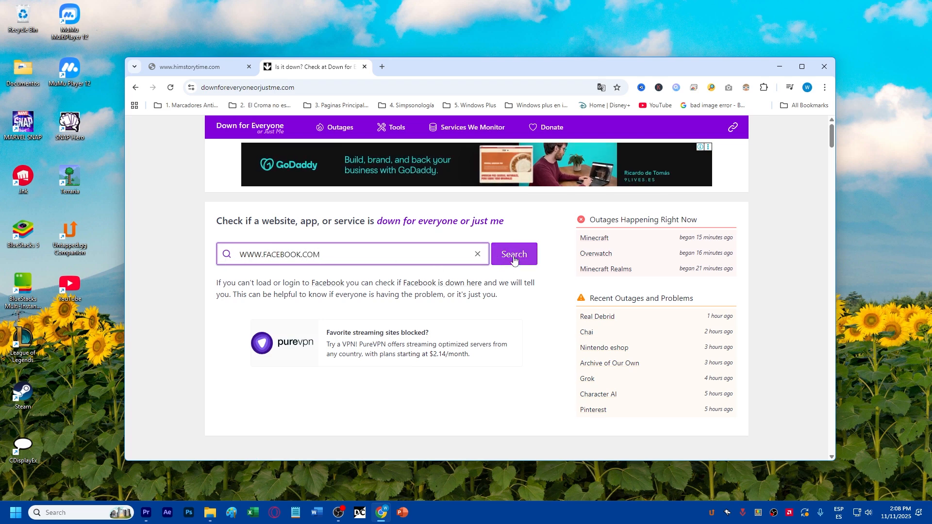
pyautogui.click(512, 254)
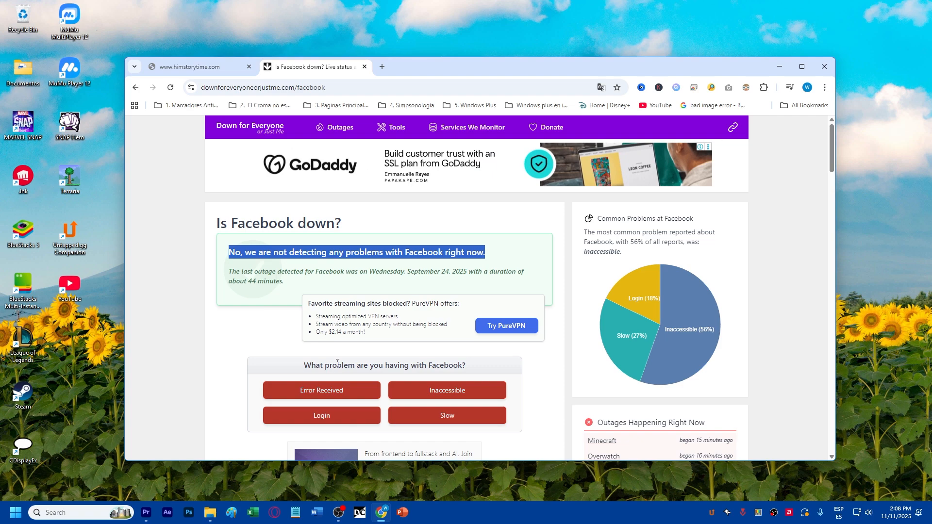
pyautogui.click(164, 303)
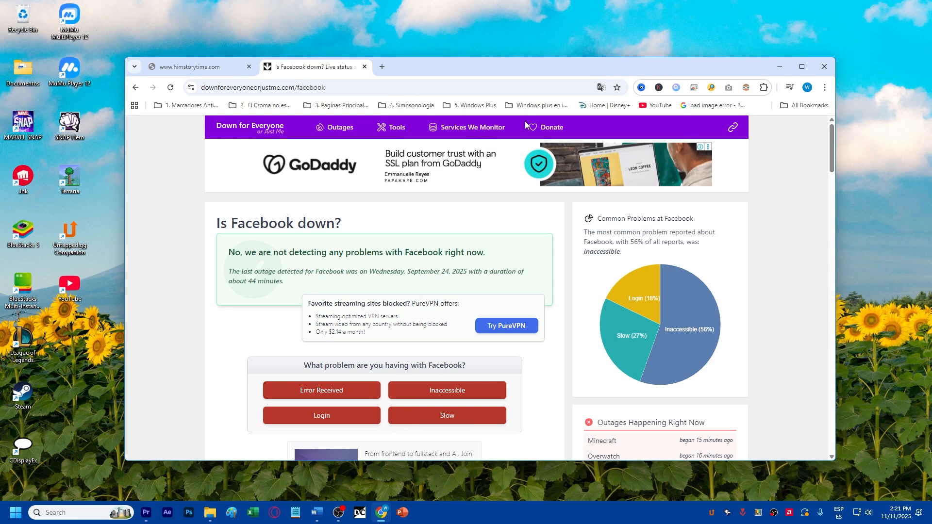
pyautogui.moveTo(626, 282)
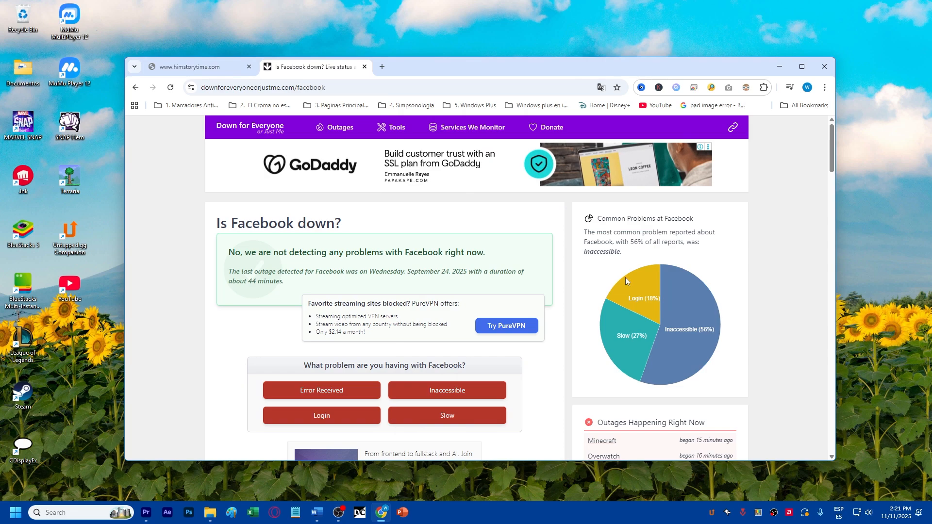
pyautogui.moveTo(824, 67)
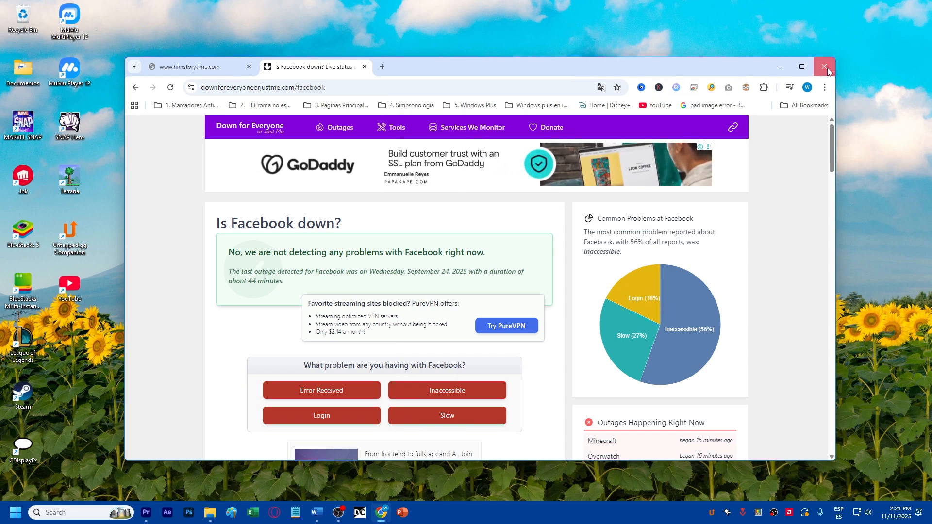
# - Close Chrome and launch Command Prompt from Windows search with Run as administrator
pyautogui.click(825, 67)
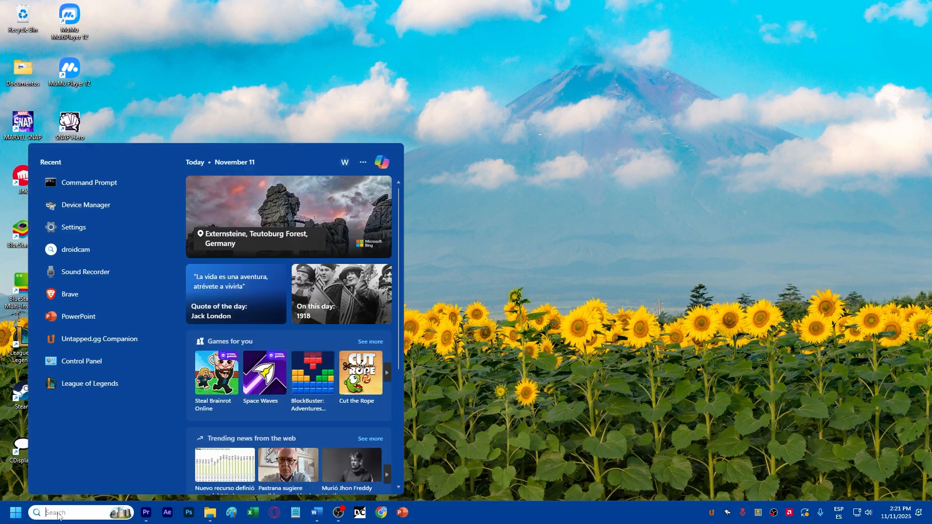
pyautogui.write('COMMAND')
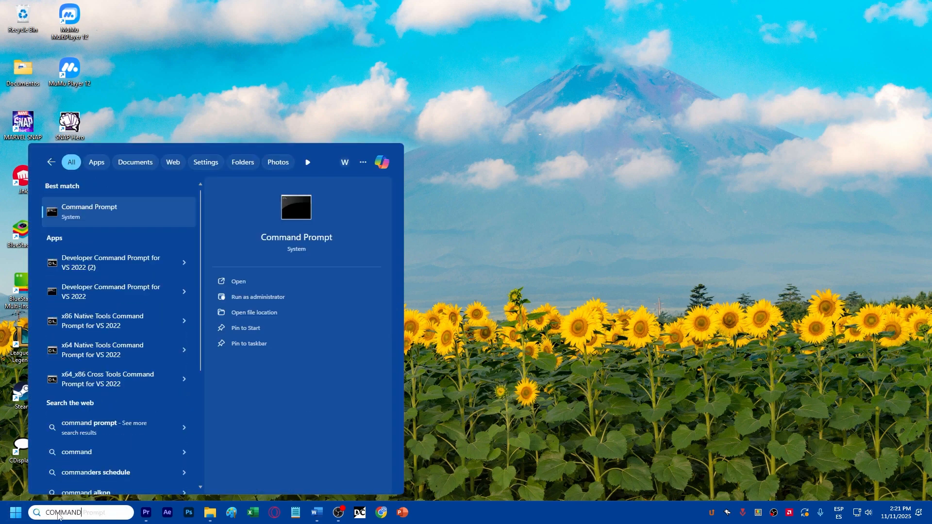
pyautogui.write('PROMPT')
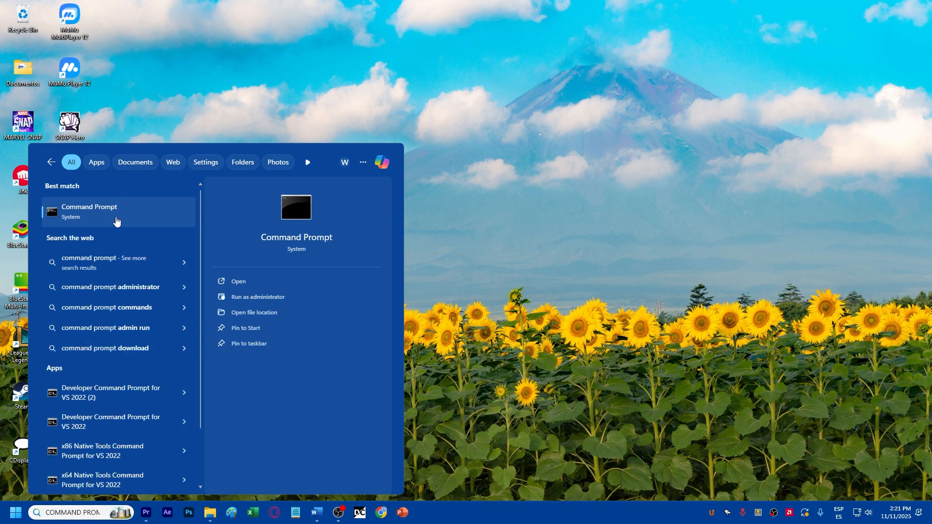
pyautogui.rightClick(117, 212)
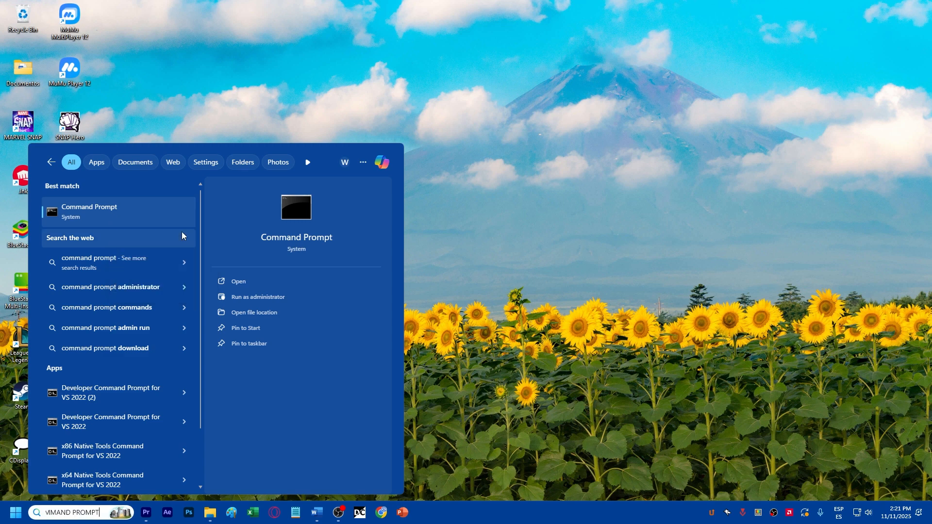
pyautogui.click(256, 297)
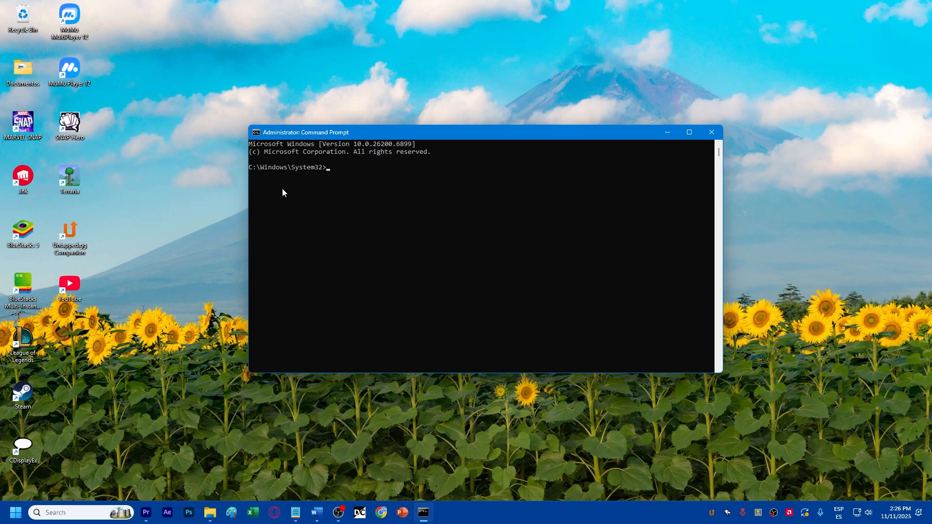
# - Run ipconfig /flushdns so the DNS Resolver Cache is flushed successfully
pyautogui.click(359, 214)
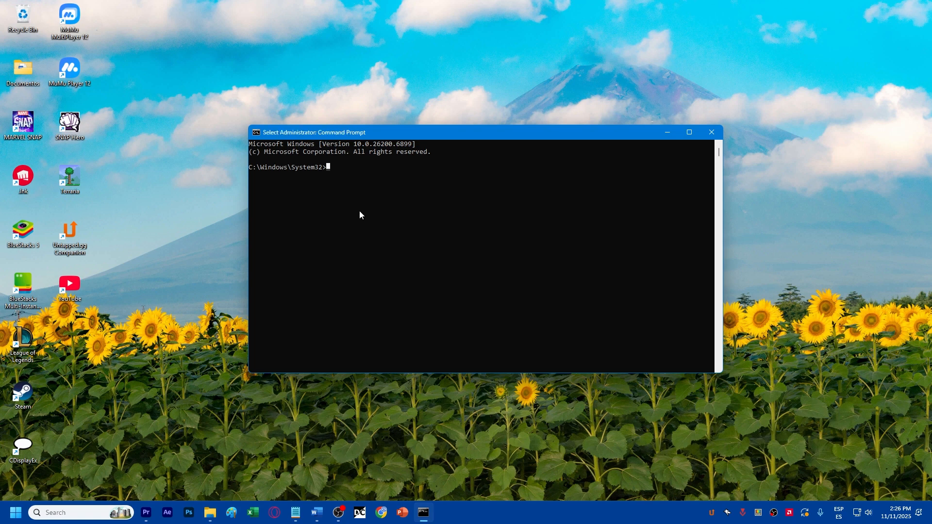
pyautogui.write('i')
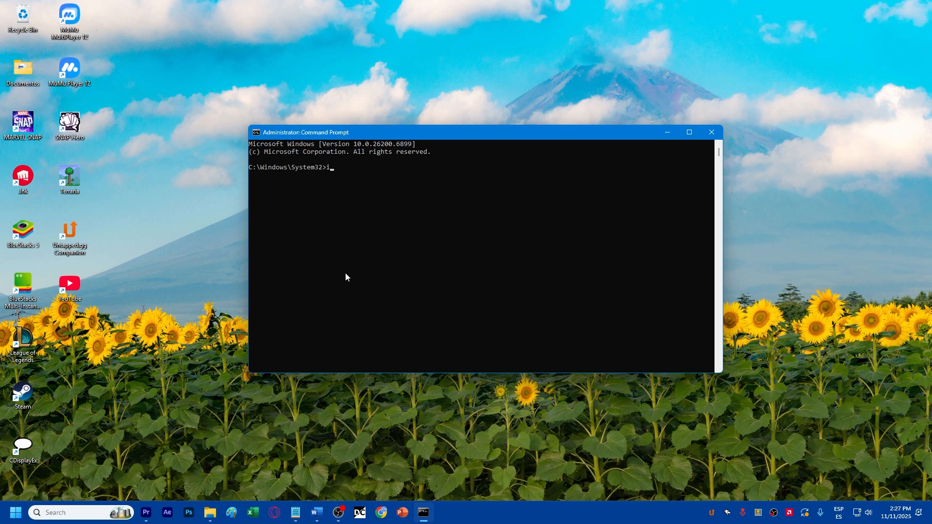
pyautogui.write('pconfig /')
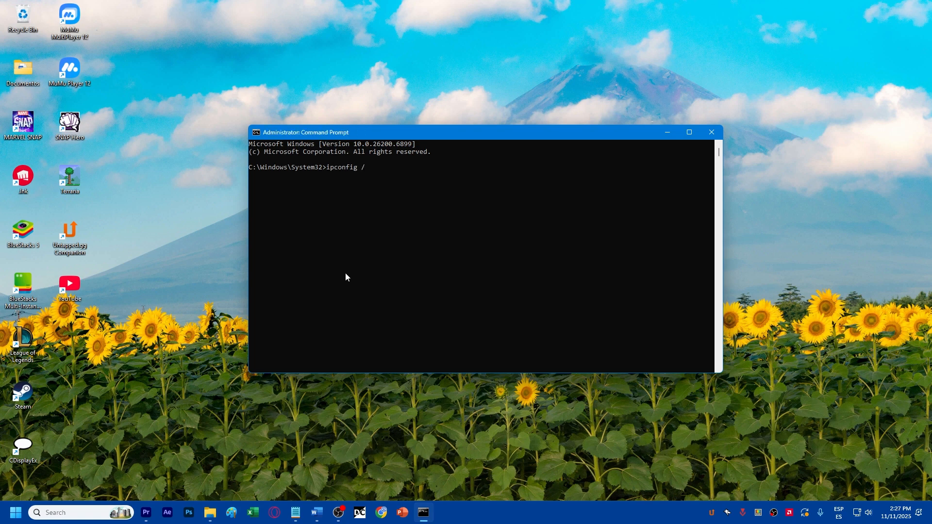
pyautogui.write('flushdns')
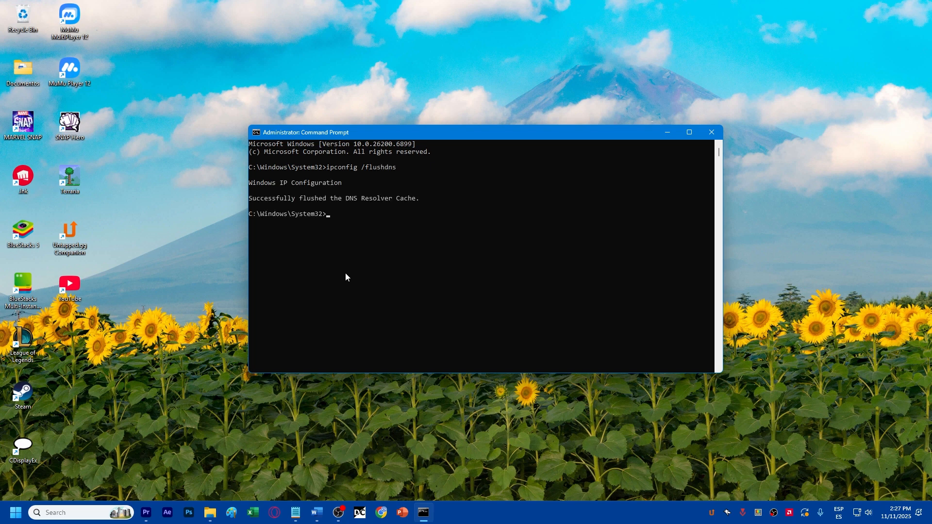
pyautogui.moveTo(648, 274)
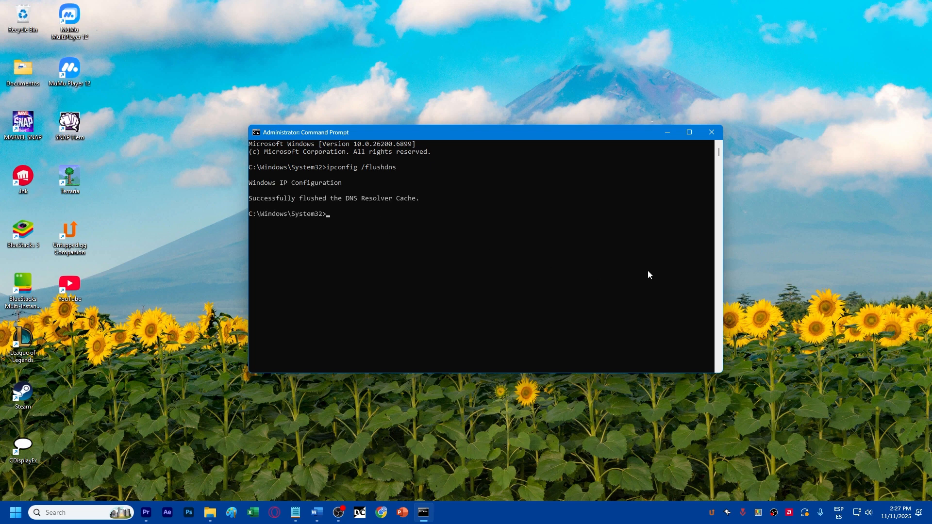
pyautogui.moveTo(353, 215)
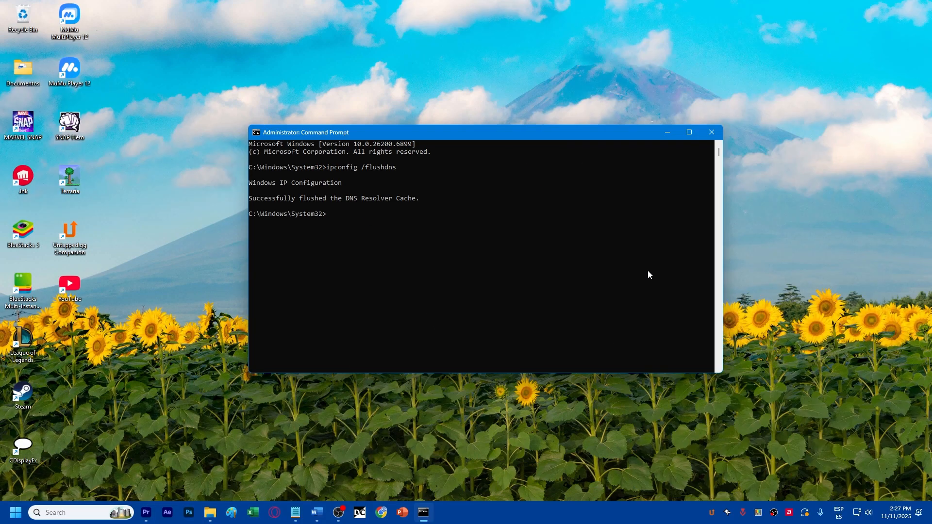
# - Run netsh winsock reset, resetting the Winsock Catalog pending a restart
pyautogui.write('netsh')
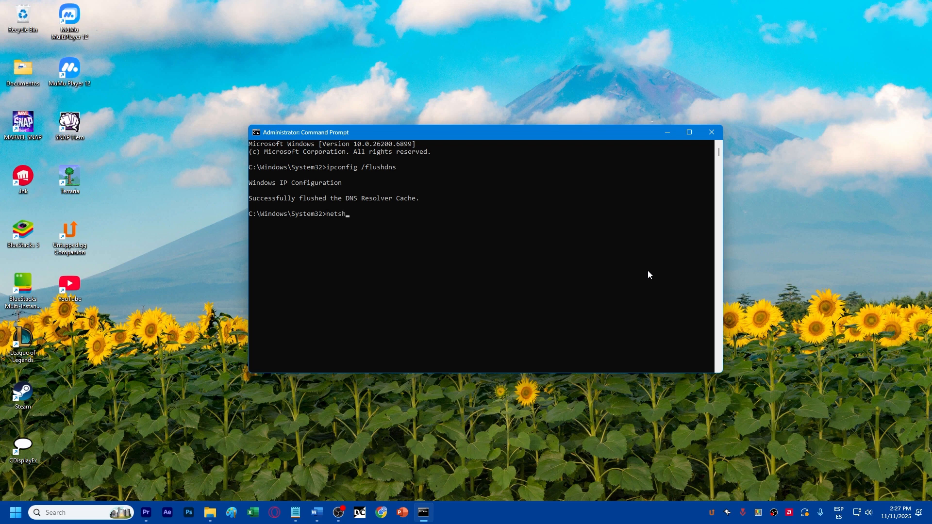
pyautogui.write('winsock res')
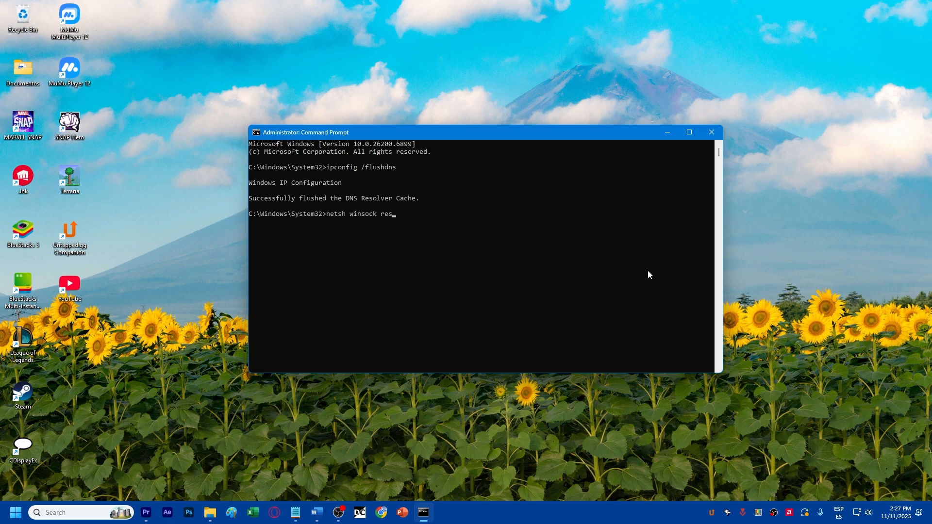
pyautogui.press('enter')
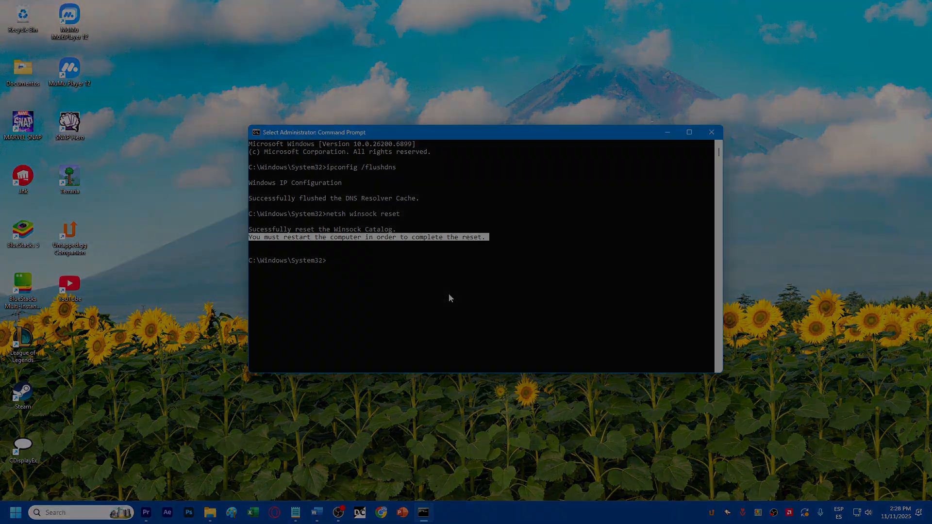
# - Launch Chrome, visit chrome://net-internals/#dns and clear the host resolver cache
pyautogui.click(710, 132)
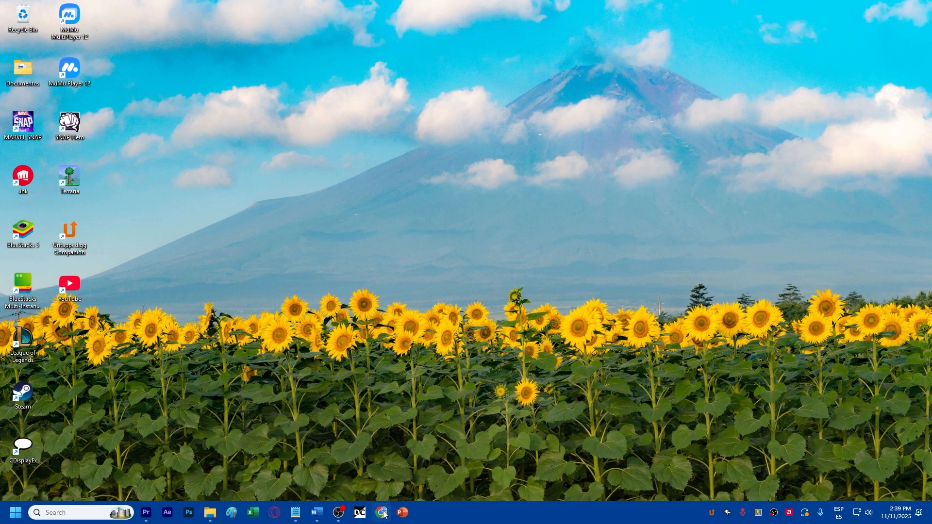
pyautogui.click(381, 512)
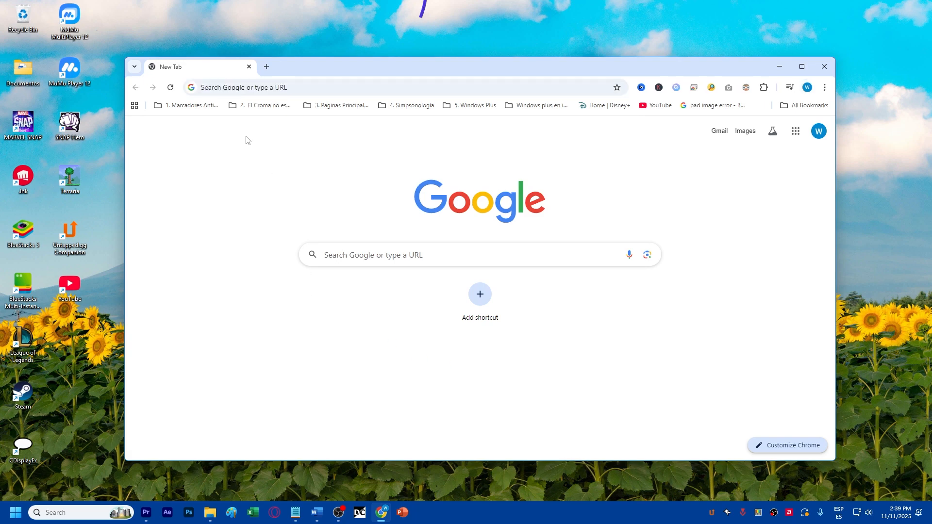
pyautogui.write('chrome://net-internals/#dns')
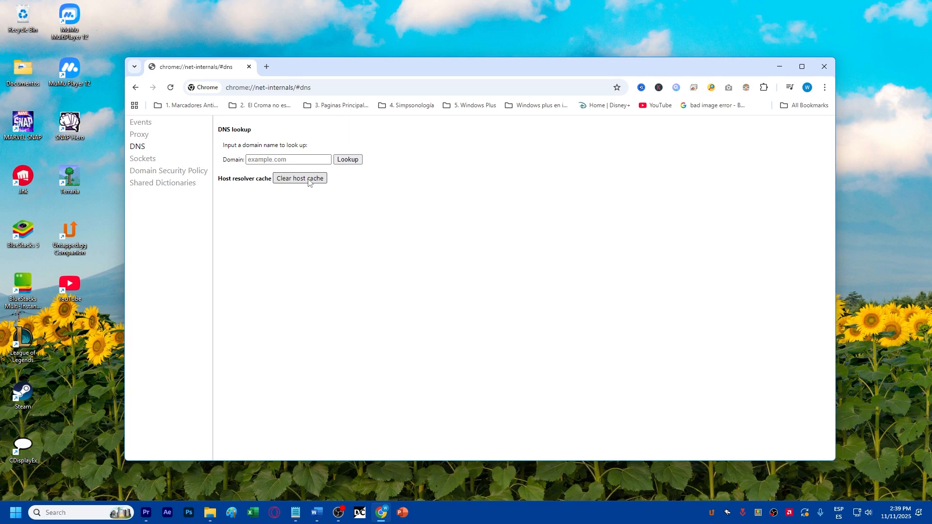
pyautogui.click(15, 512)
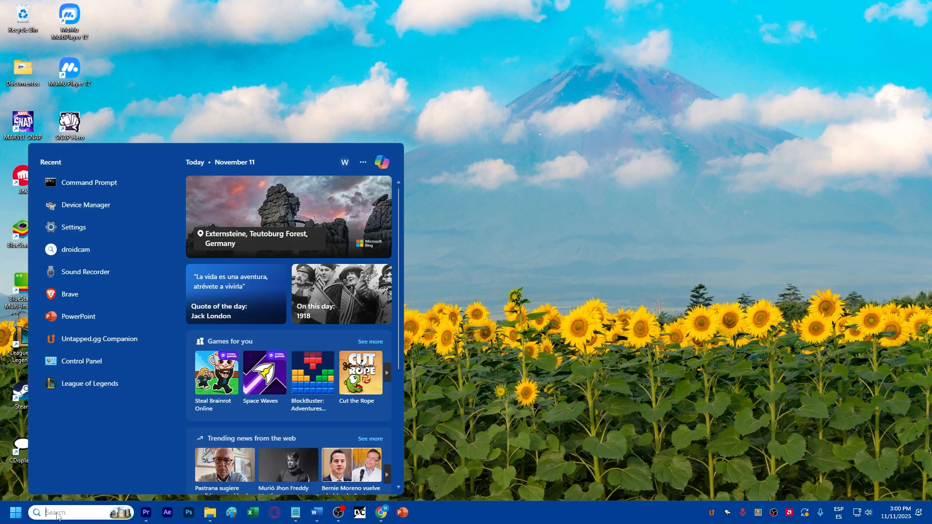
# - Search 'settings' from the taskbar and open the Windows Settings app
pyautogui.write('settings')
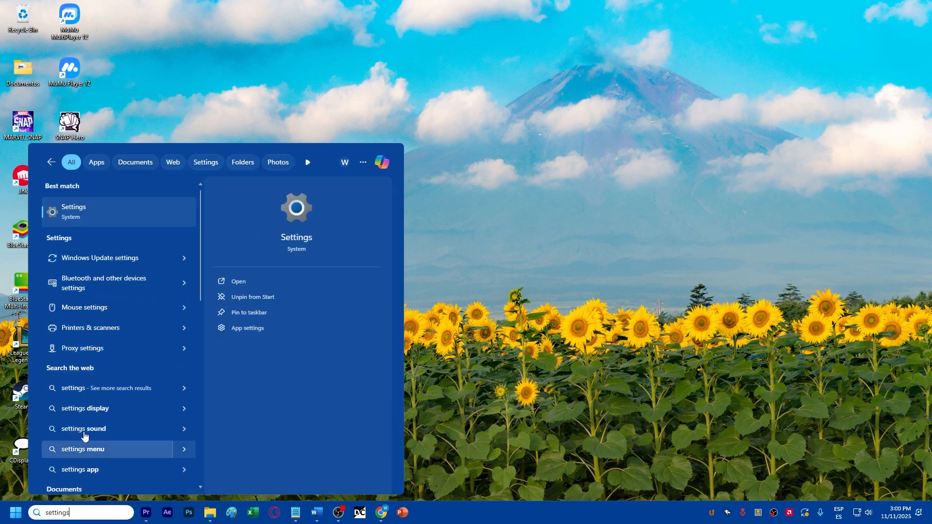
pyautogui.moveTo(67, 213)
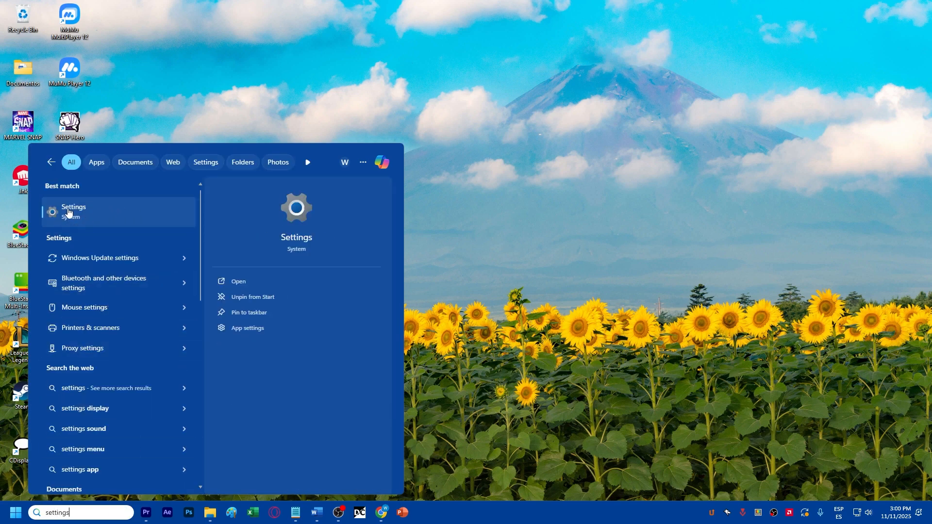
pyautogui.click(74, 210)
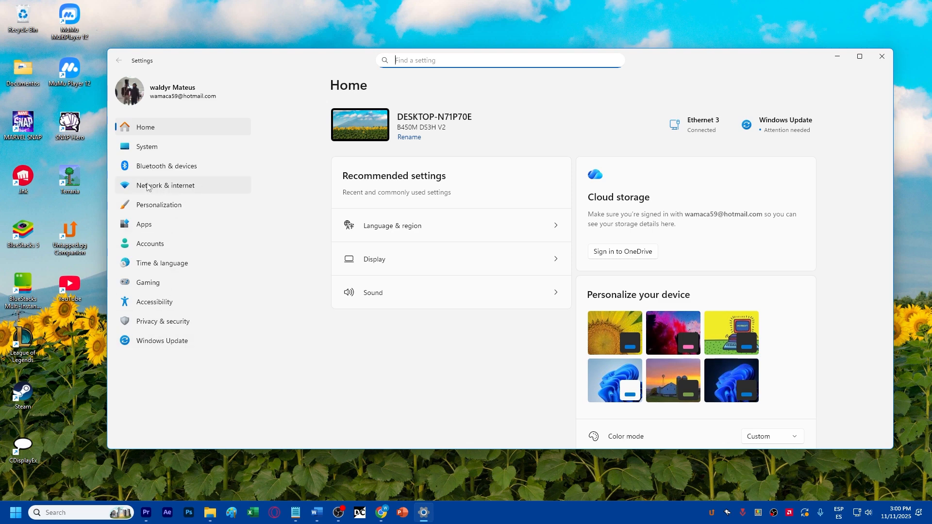
# - Go to Network & internet and open Advanced network settings with the reset options
pyautogui.click(165, 184)
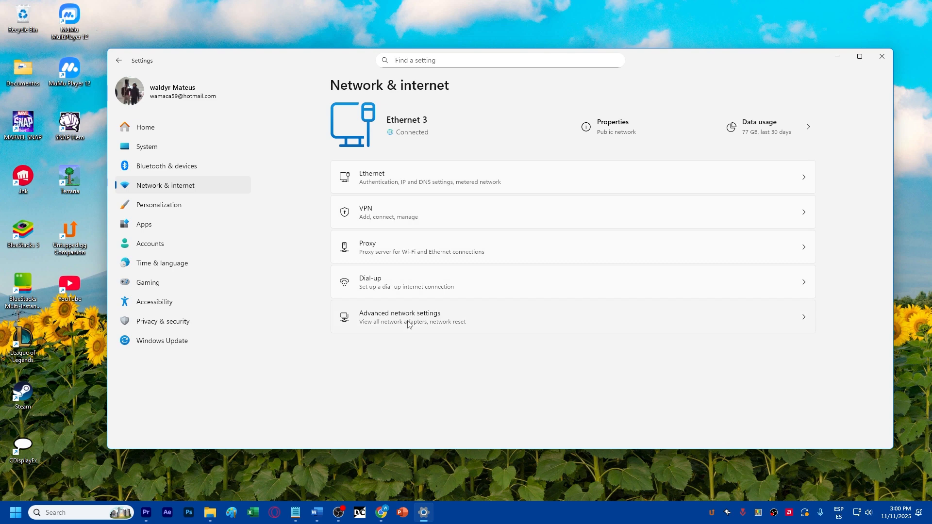
pyautogui.click(399, 316)
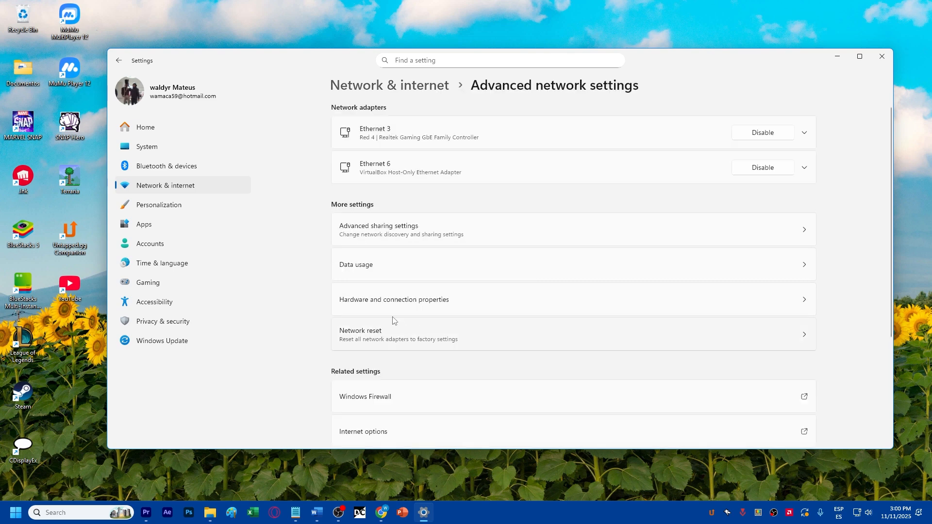
pyautogui.moveTo(329, 336)
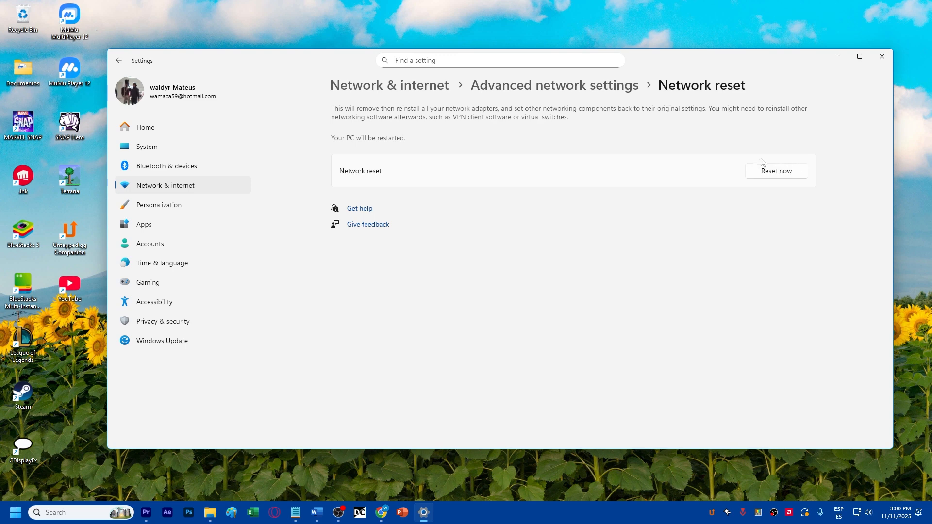
pyautogui.moveTo(785, 177)
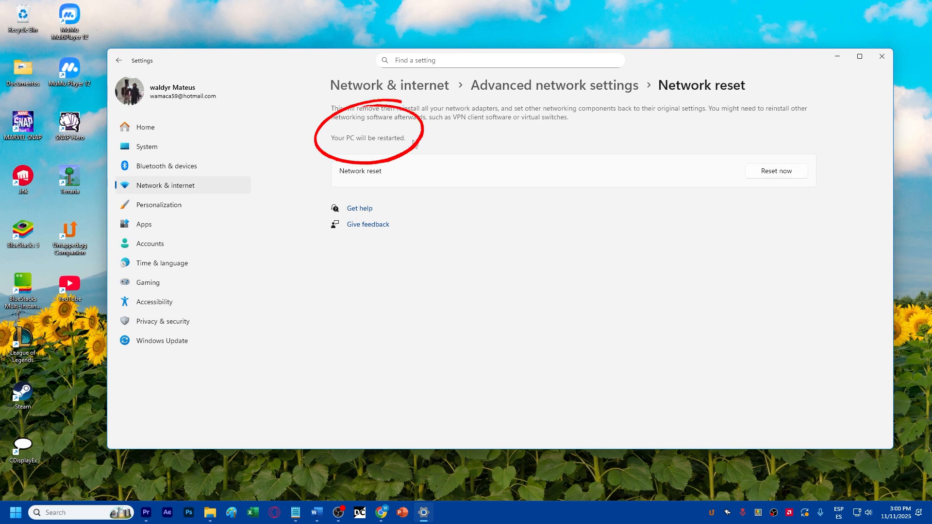
pyautogui.moveTo(387, 148)
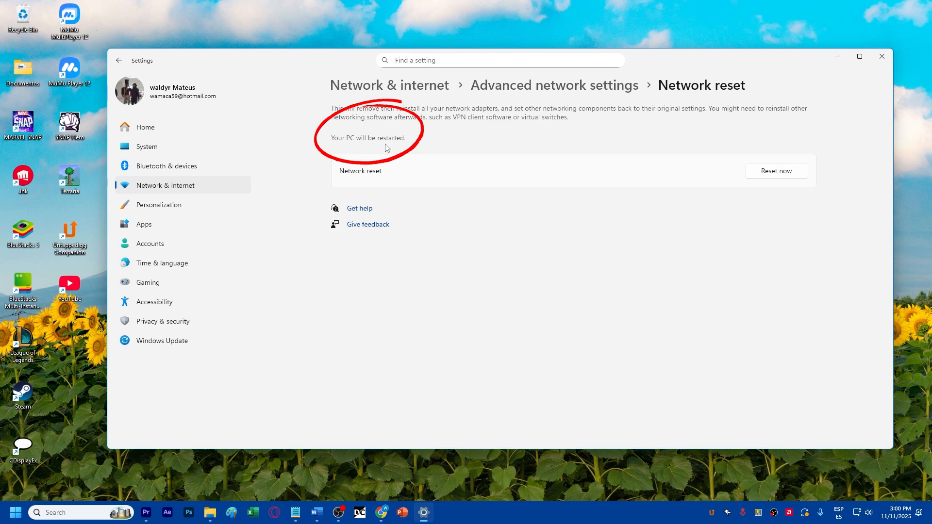
pyautogui.moveTo(343, 142)
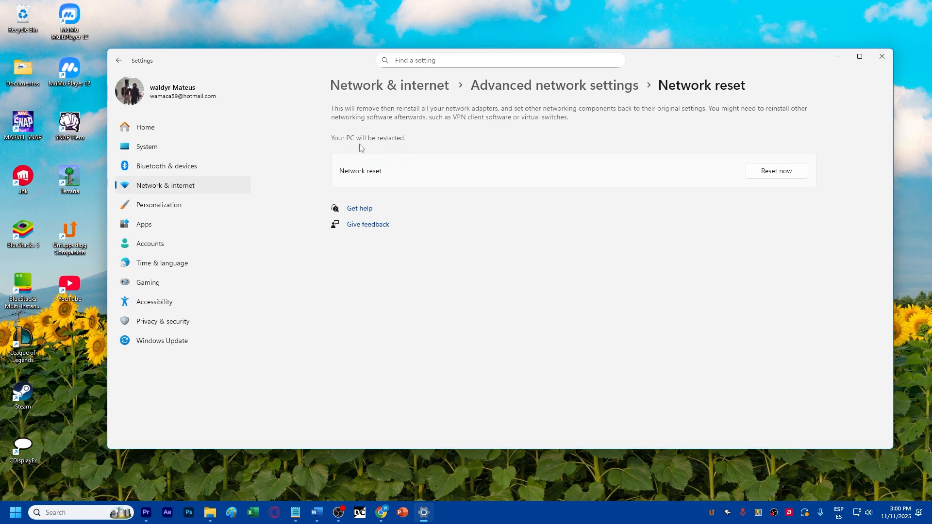
pyautogui.moveTo(363, 147)
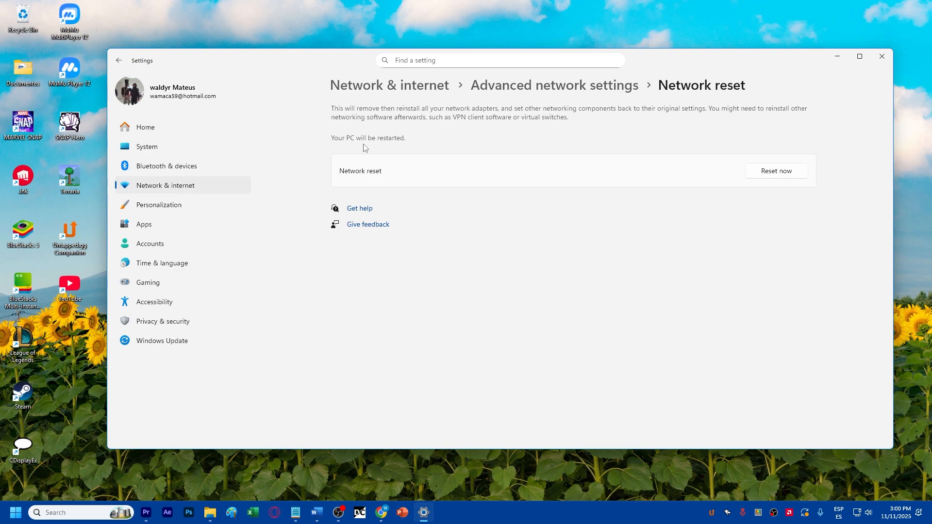